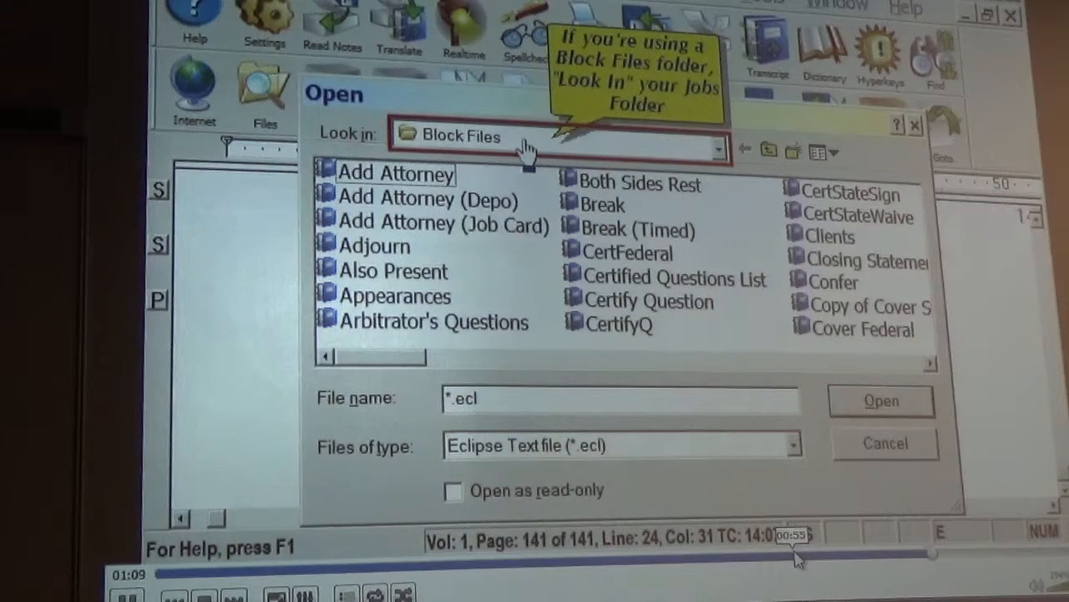
Step: Switch the Open dialog's Look in location from Block Files to the Keith jobs folder
{"action": "left_click", "coordinate": [717, 150]}
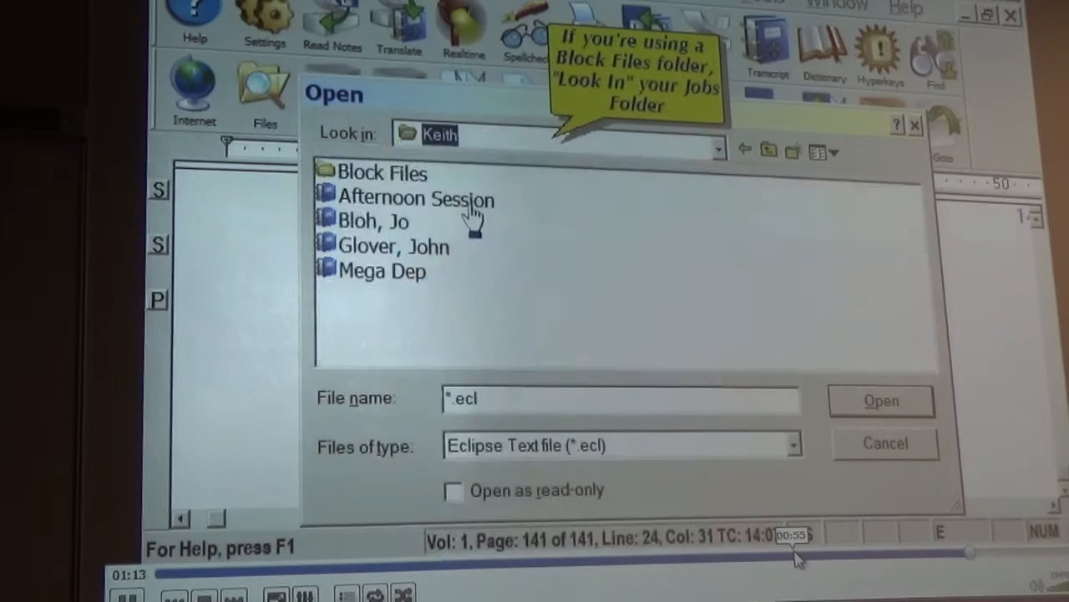
Step: Select the Afternoon Session job file in the Open dialog's file list
{"action": "left_click", "coordinate": [415, 199]}
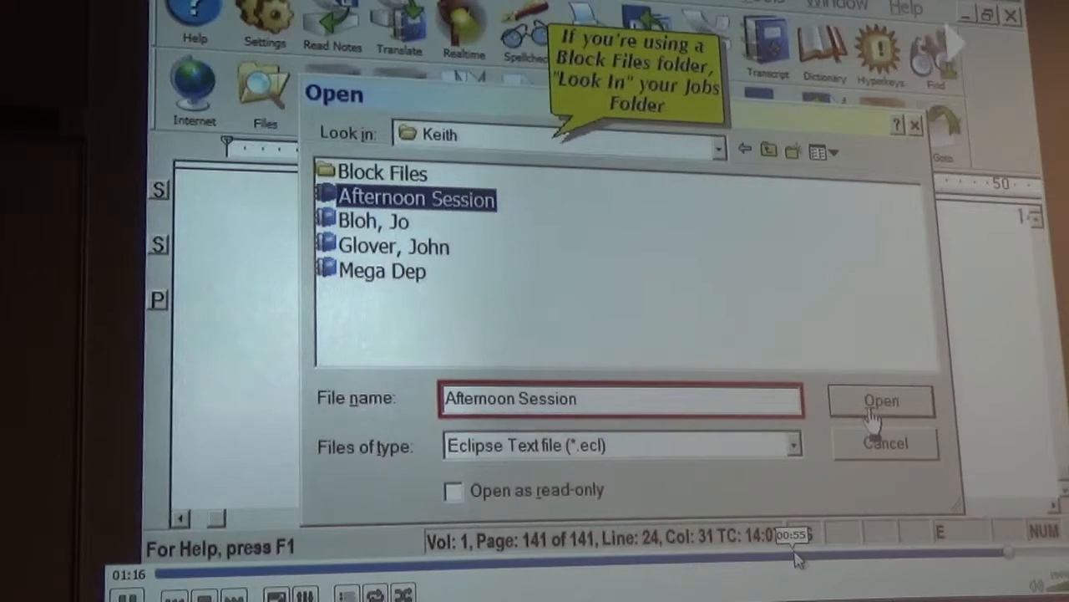
Step: Block Read the Afternoon Session file into the current document
{"action": "left_click", "coordinate": [879, 401]}
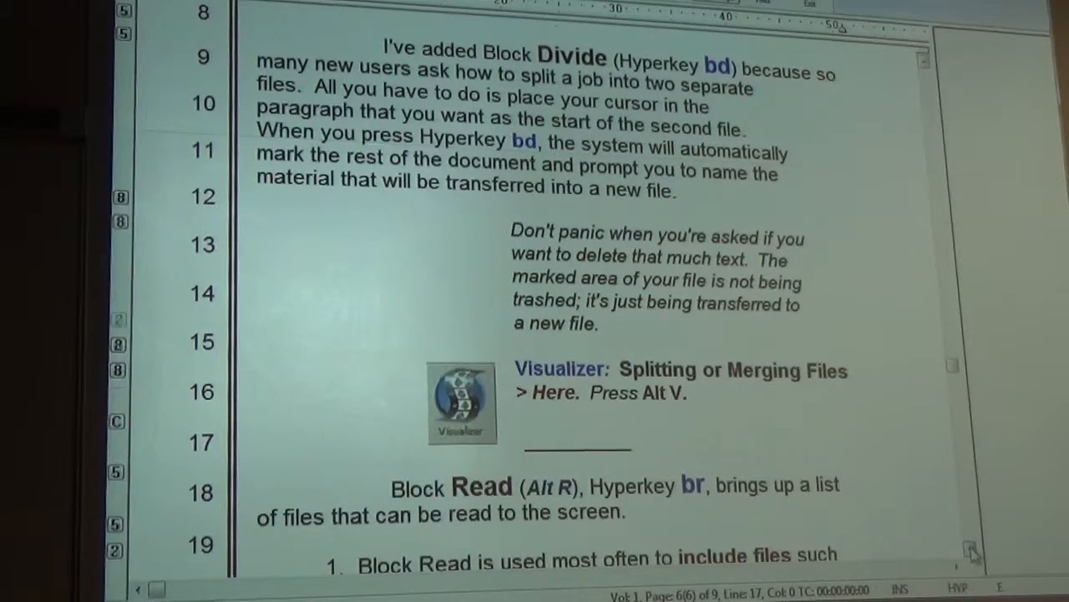
Step: Scroll past the Block Read exercise to the Q and A practice transcript
{"action": "scroll", "scroll_direction": "down", "scroll_amount": 3}
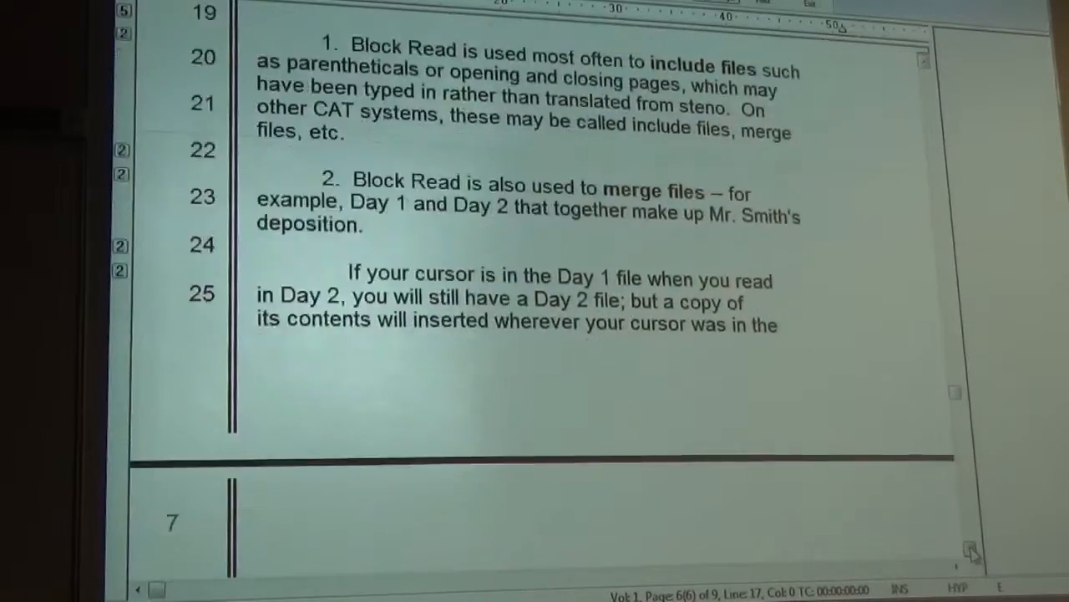
{"action": "scroll", "scroll_direction": "down", "scroll_amount": 3}
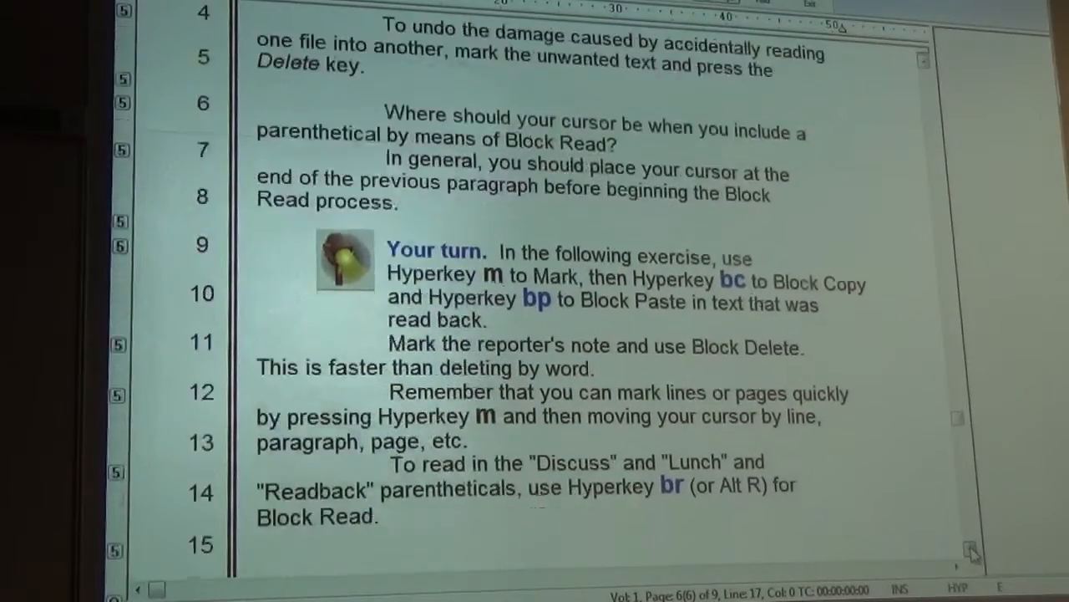
{"action": "scroll", "scroll_direction": "down", "scroll_amount": 3}
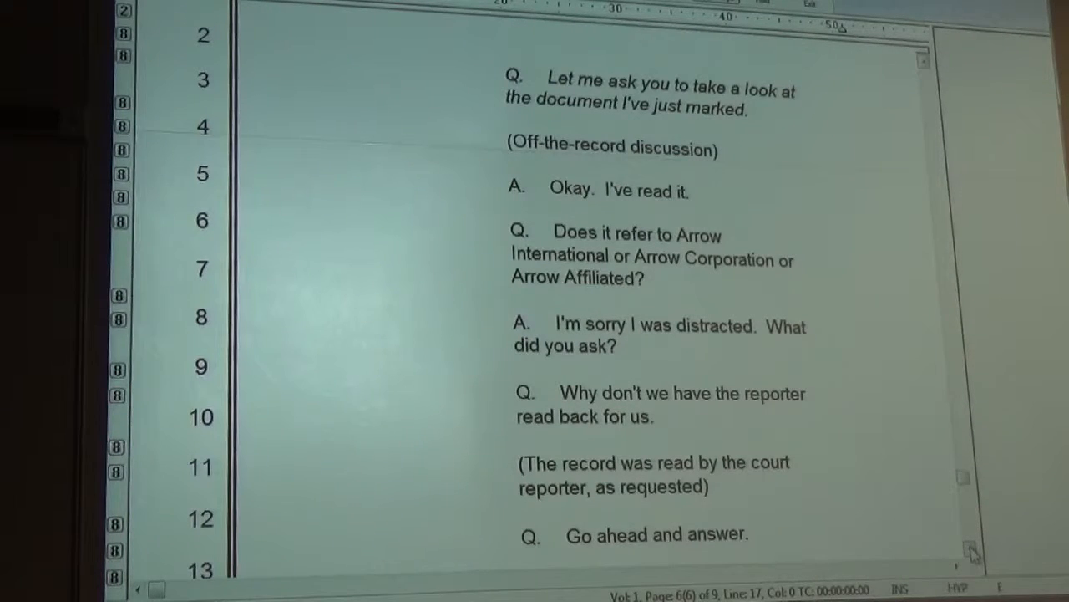
Step: Scroll to the luncheon recess and the closing break-time note
{"action": "scroll", "scroll_direction": "down", "scroll_amount": 3}
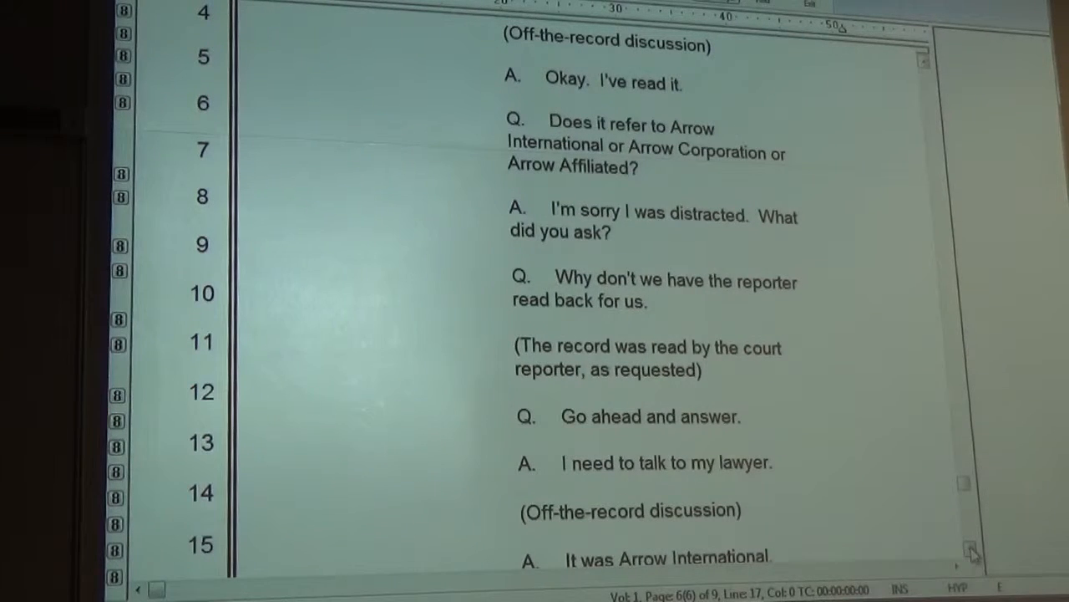
{"action": "scroll", "scroll_direction": "down", "scroll_amount": 3}
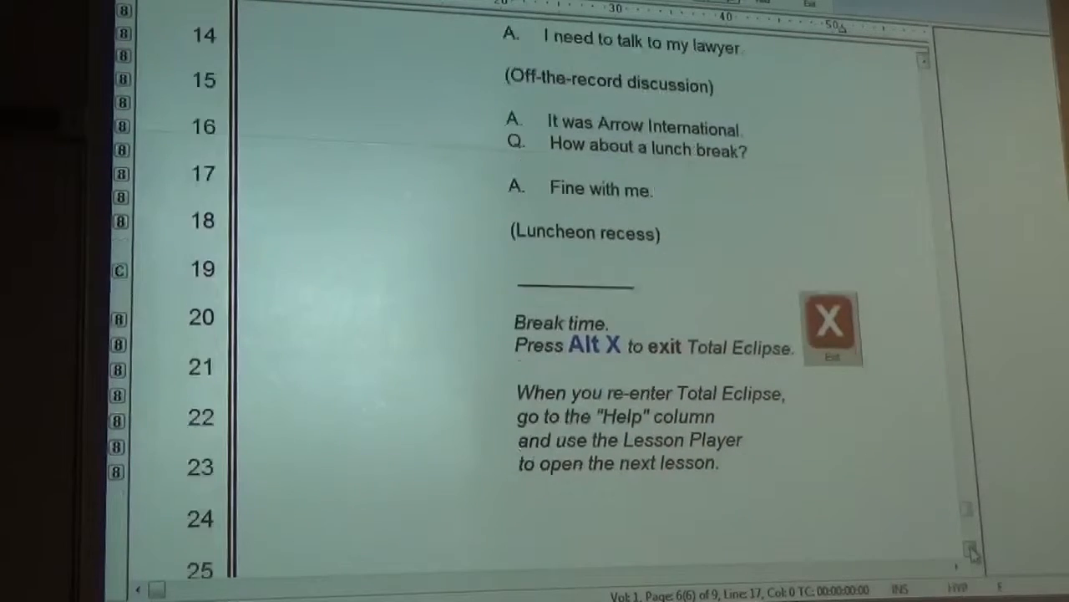
{"action": "scroll", "scroll_direction": "down", "scroll_amount": 3}
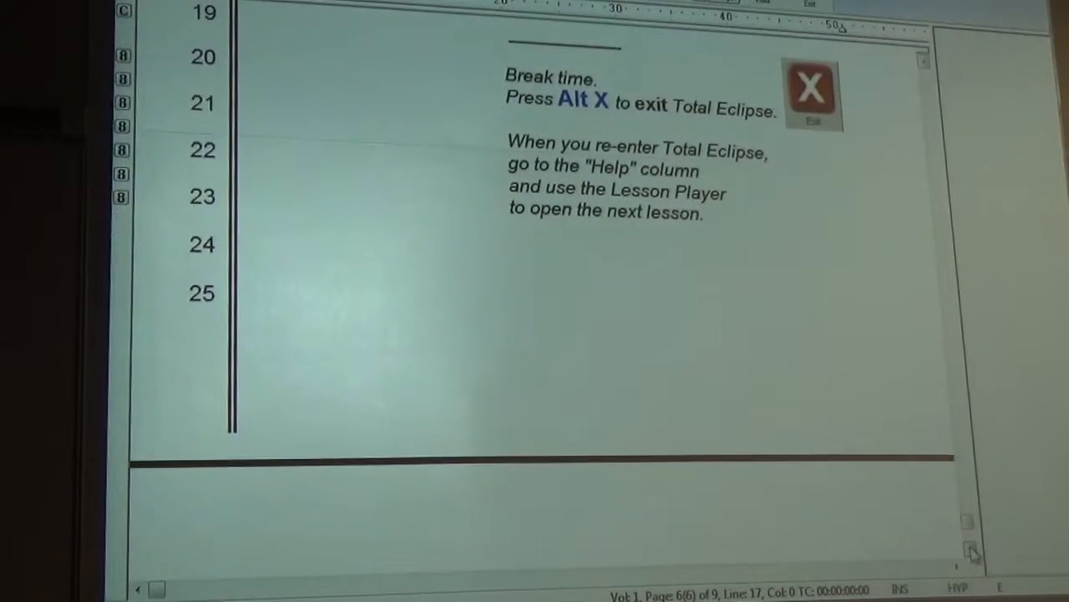